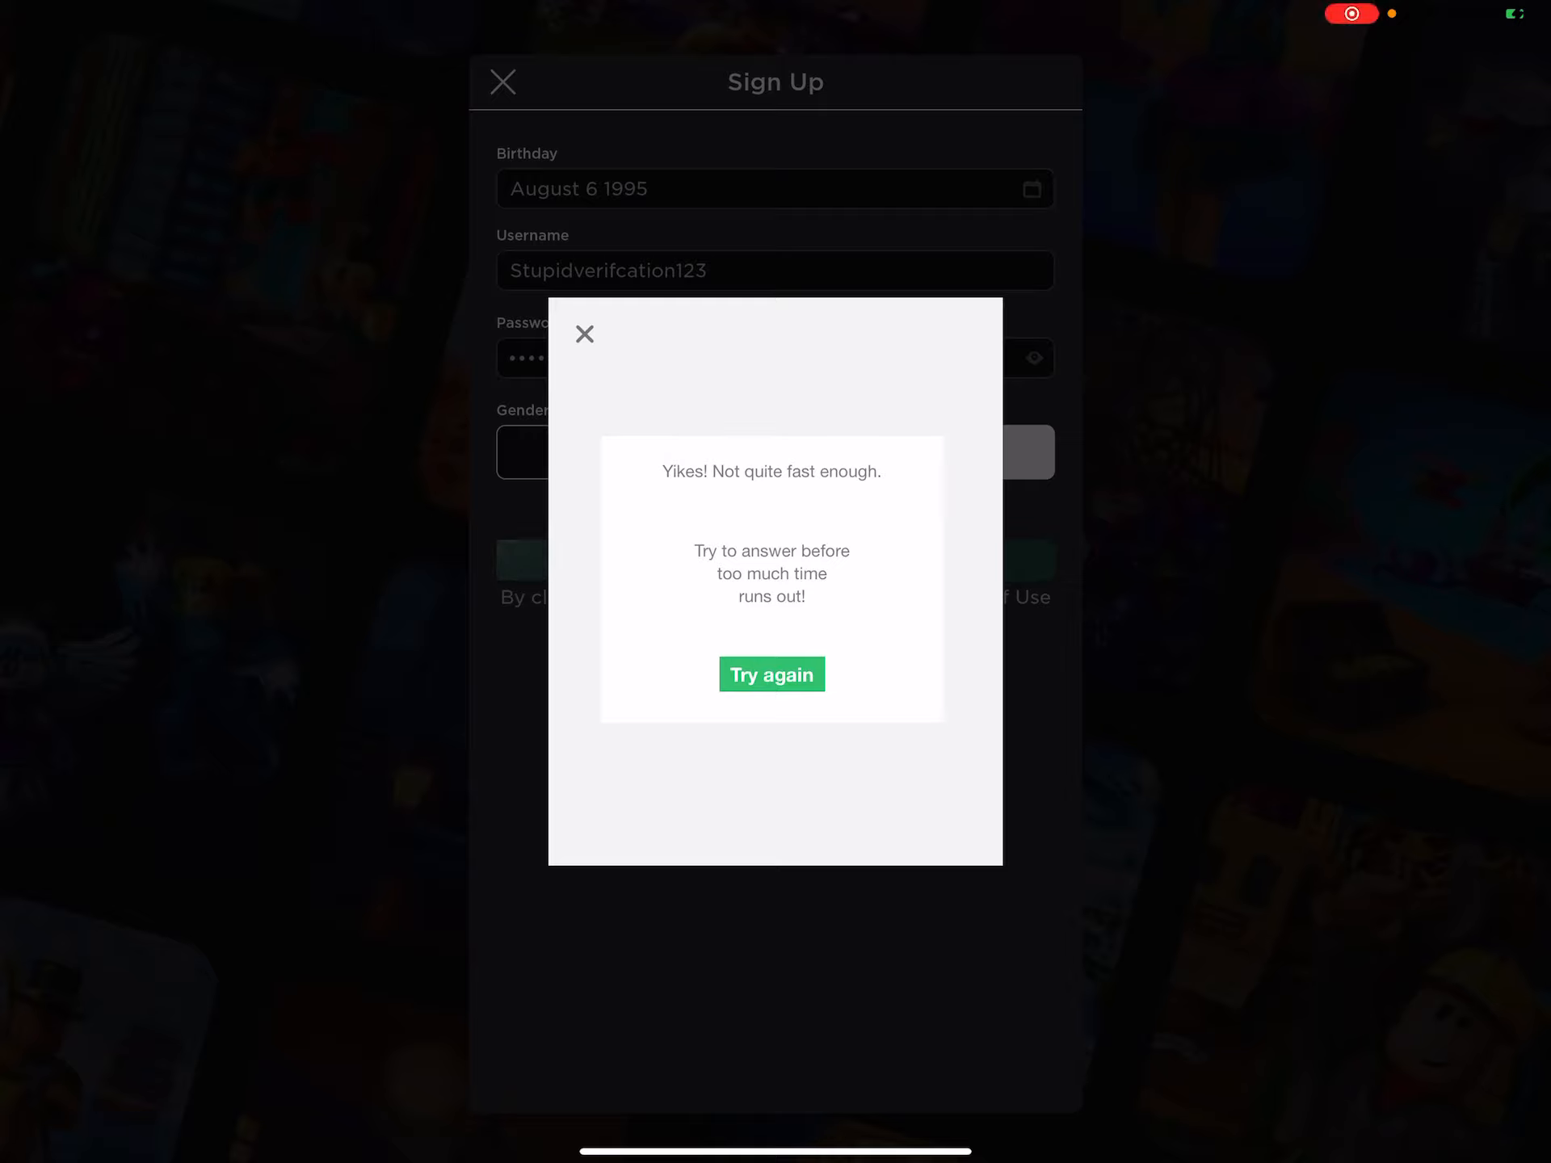
Step: Restart the timed-out verification puzzle via 'Try again', now asking for dice totalling 14
click(771, 676)
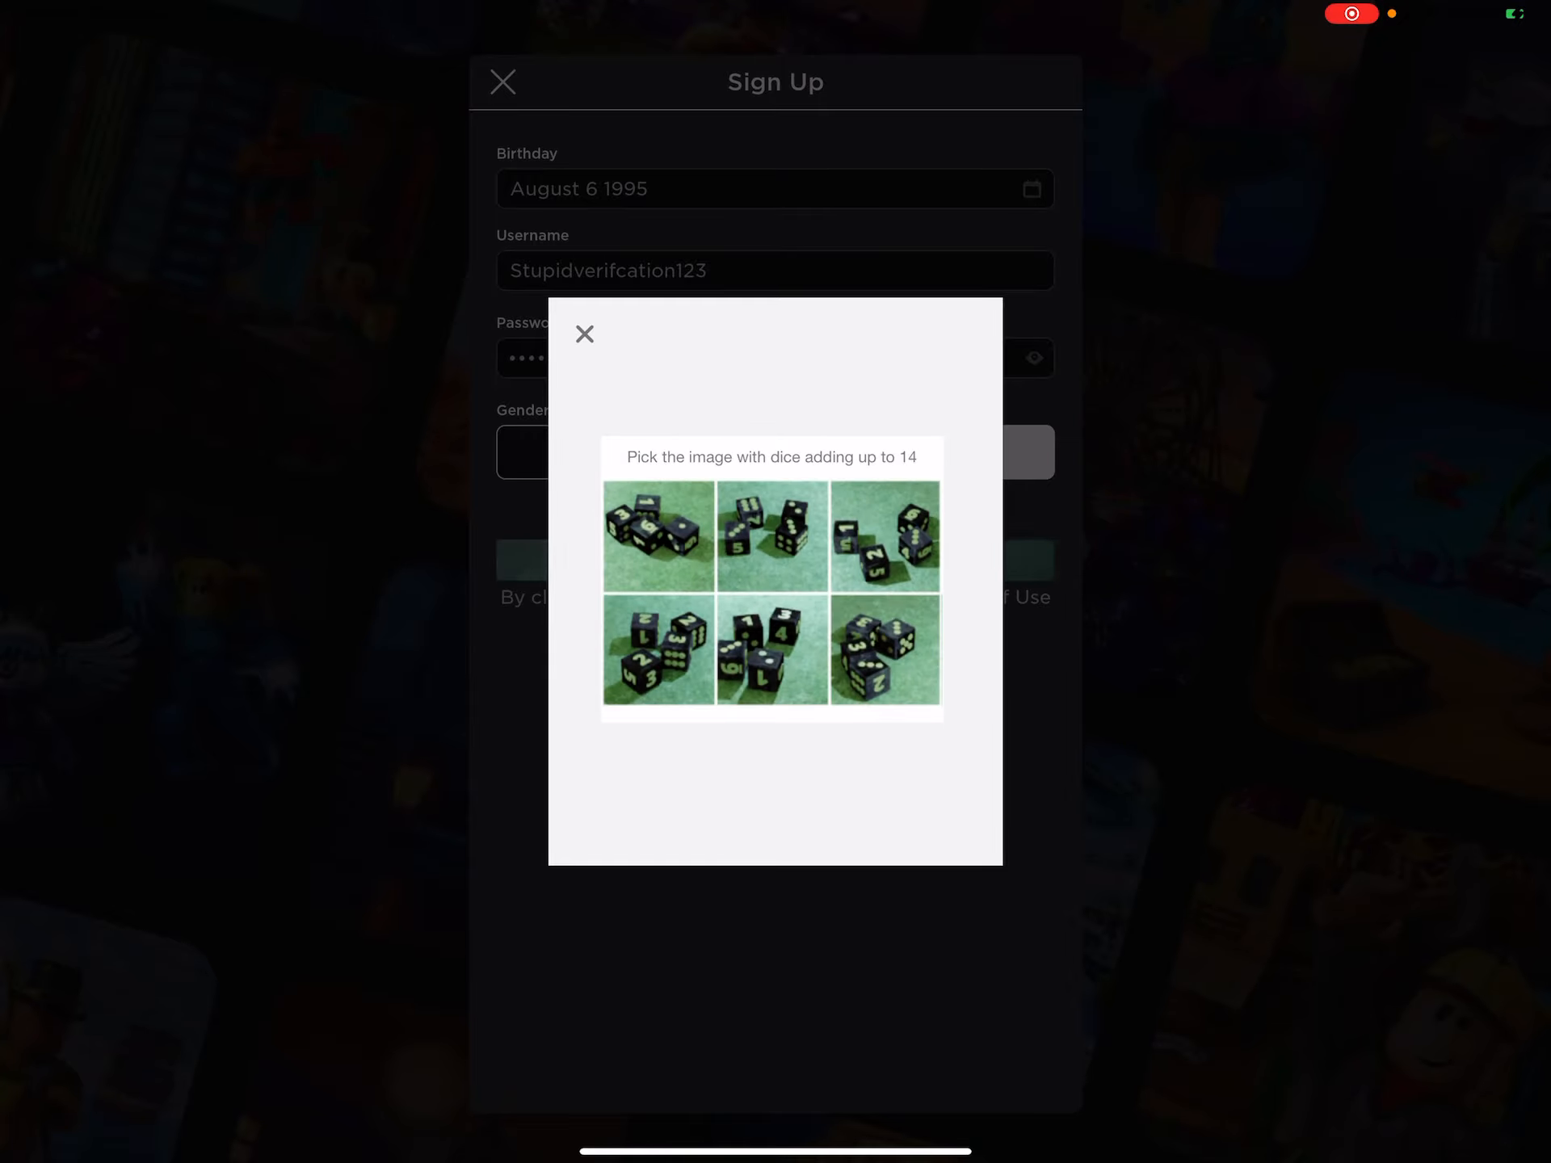